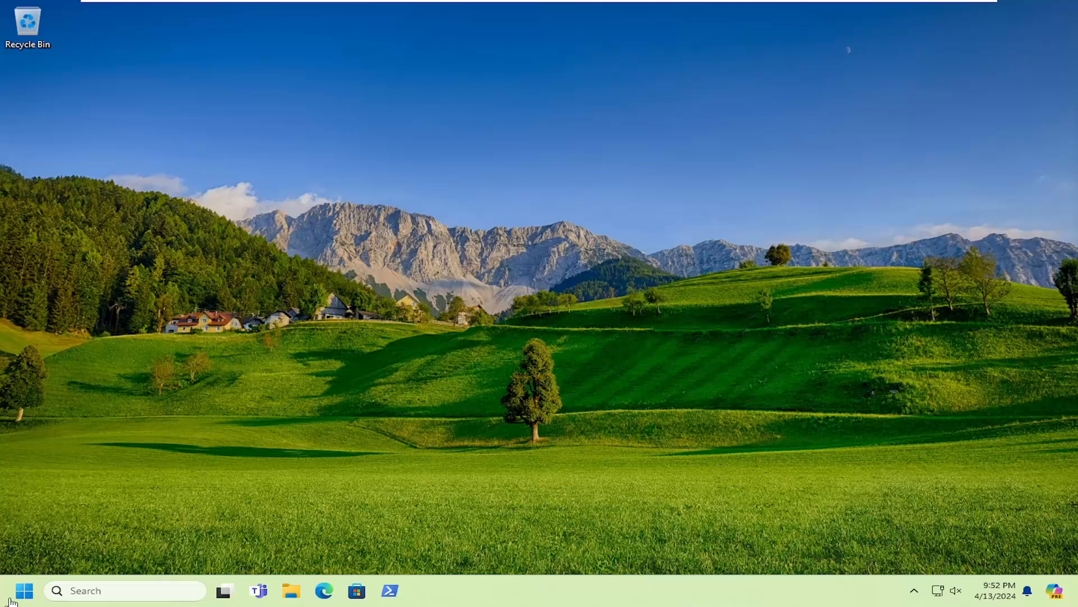
- Run wsreset to reset the Store cache, then close the reopened Microsoft Store window
type("ws")
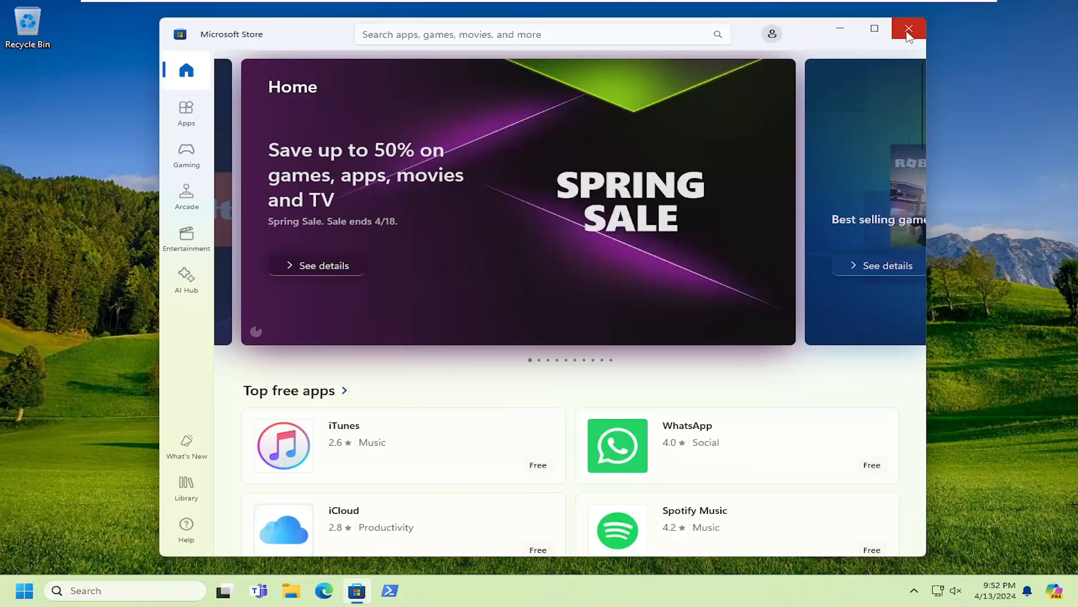
left_click(909, 28)
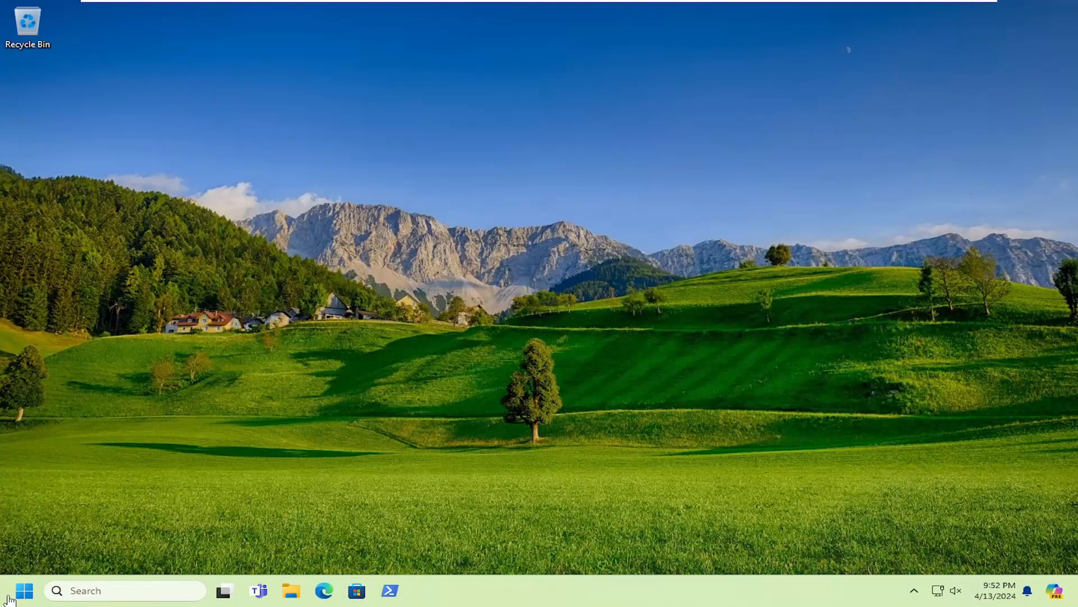
- Search for cmd and run Command Prompt as administrator, approving the UAC prompt
left_click(24, 590)
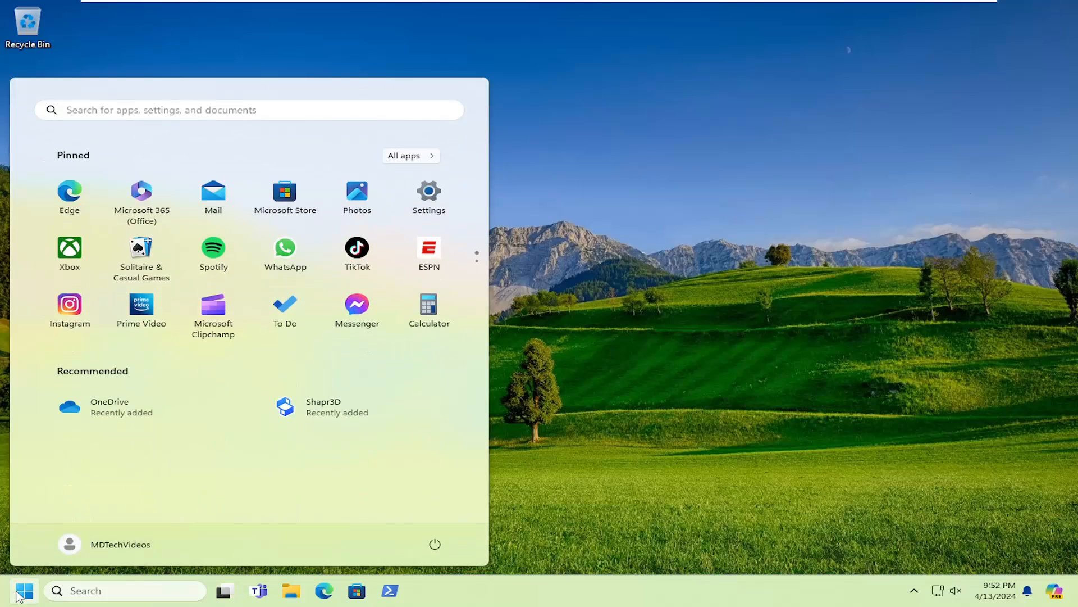
type("cmd")
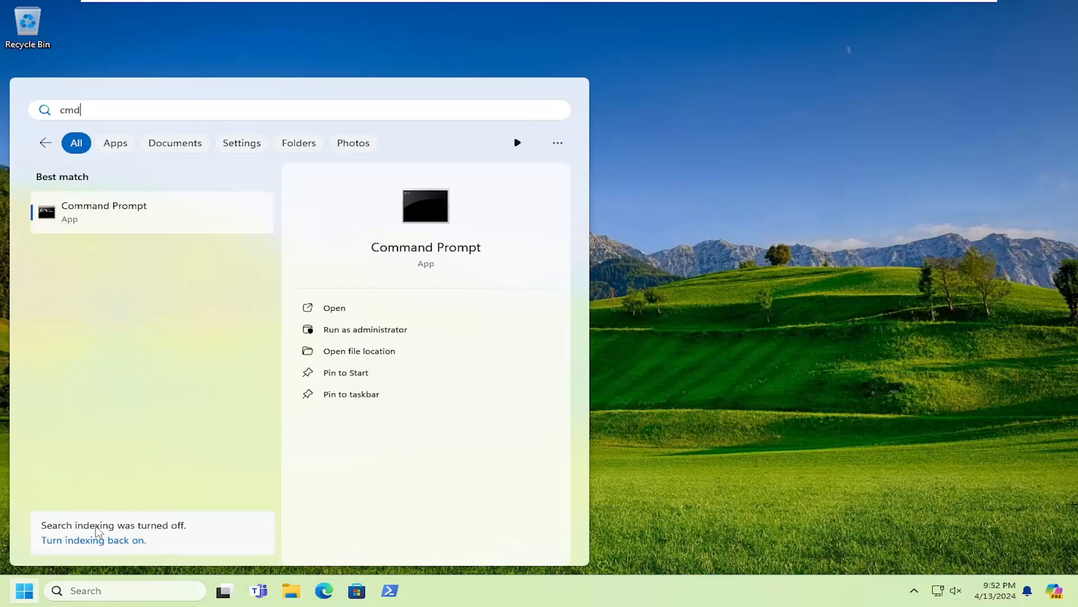
mouse_move(115, 218)
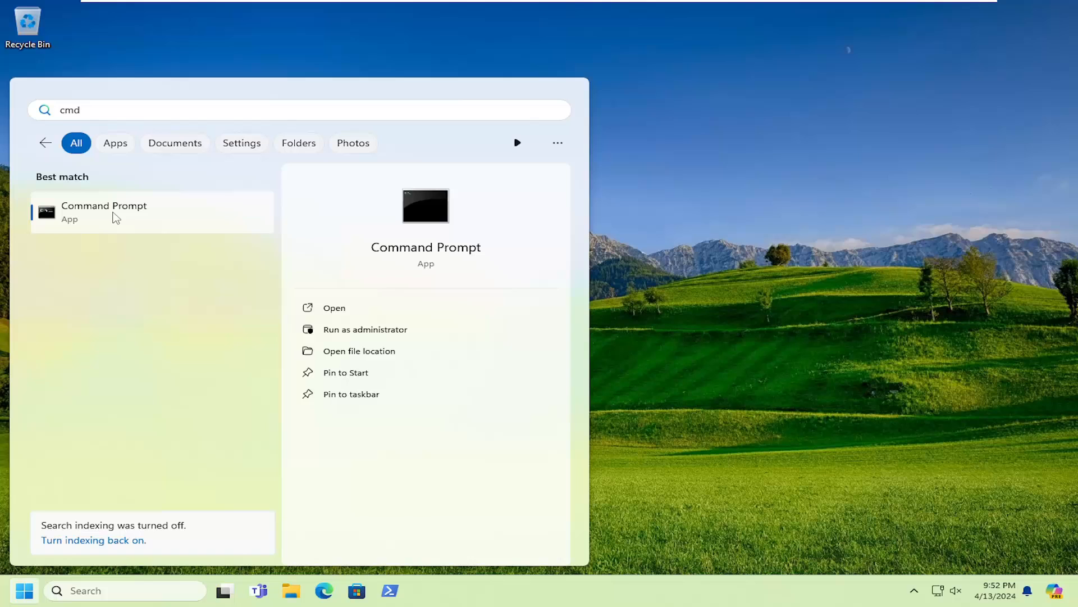
right_click(117, 211)
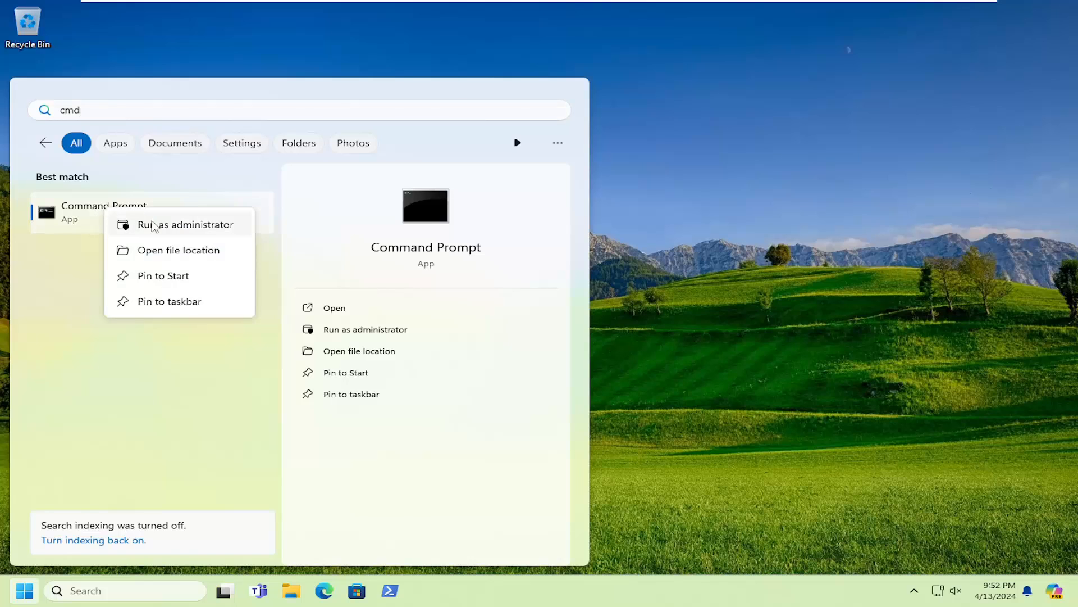
left_click(184, 224)
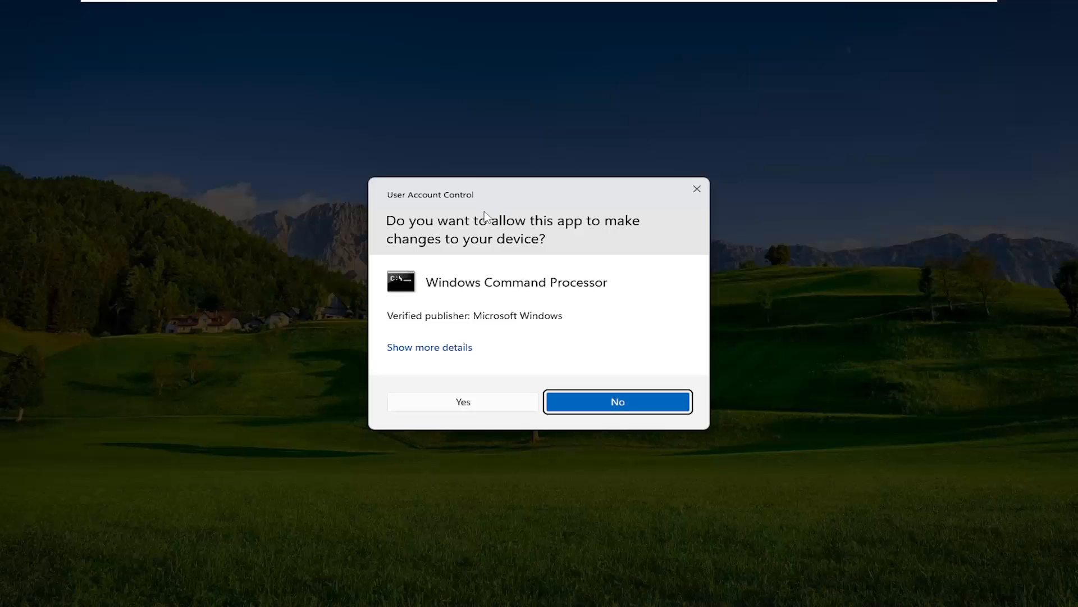
mouse_move(484, 407)
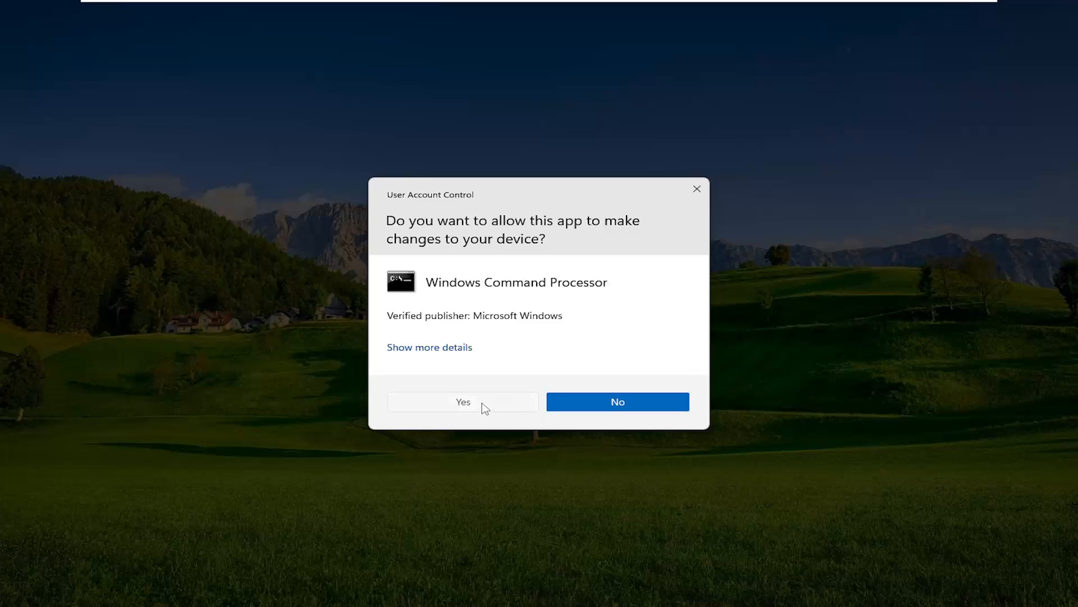
left_click(462, 401)
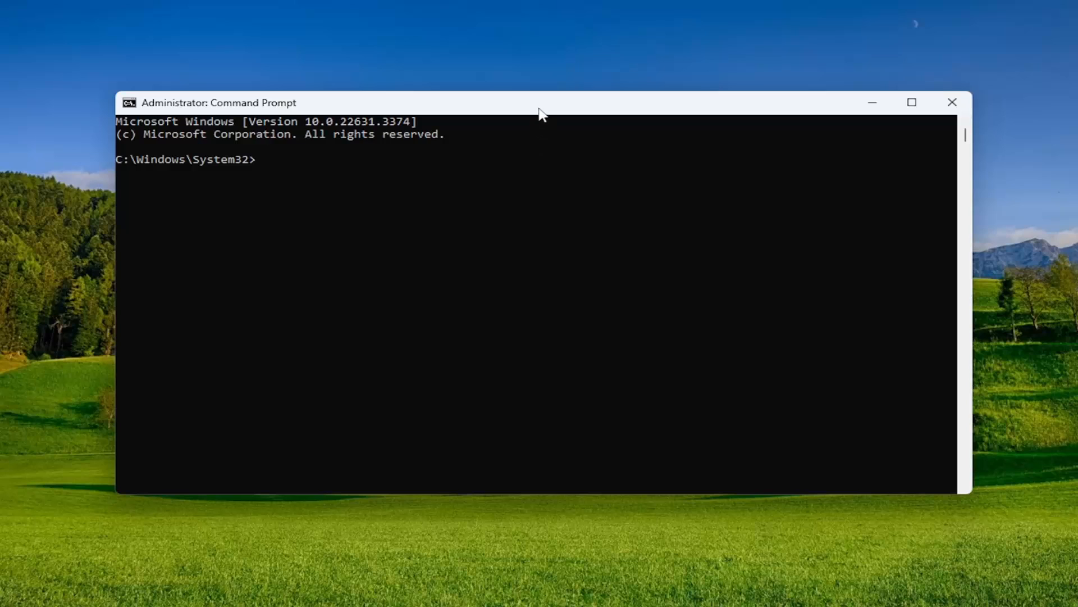
mouse_move(576, 113)
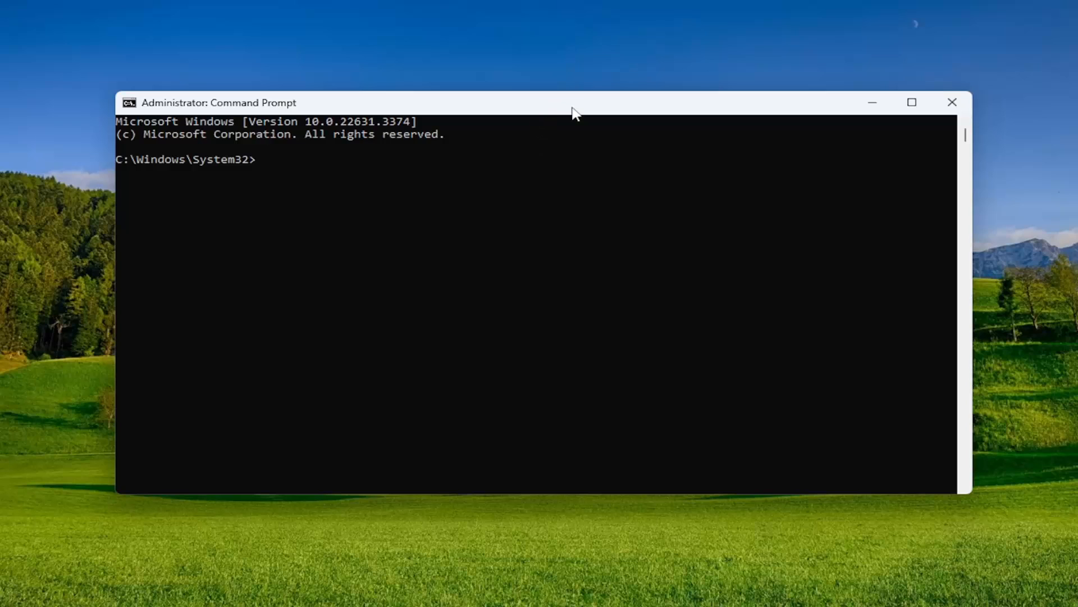
mouse_move(518, 111)
type("DISM.exe /Online /Cleanup-image /Restorehealth")
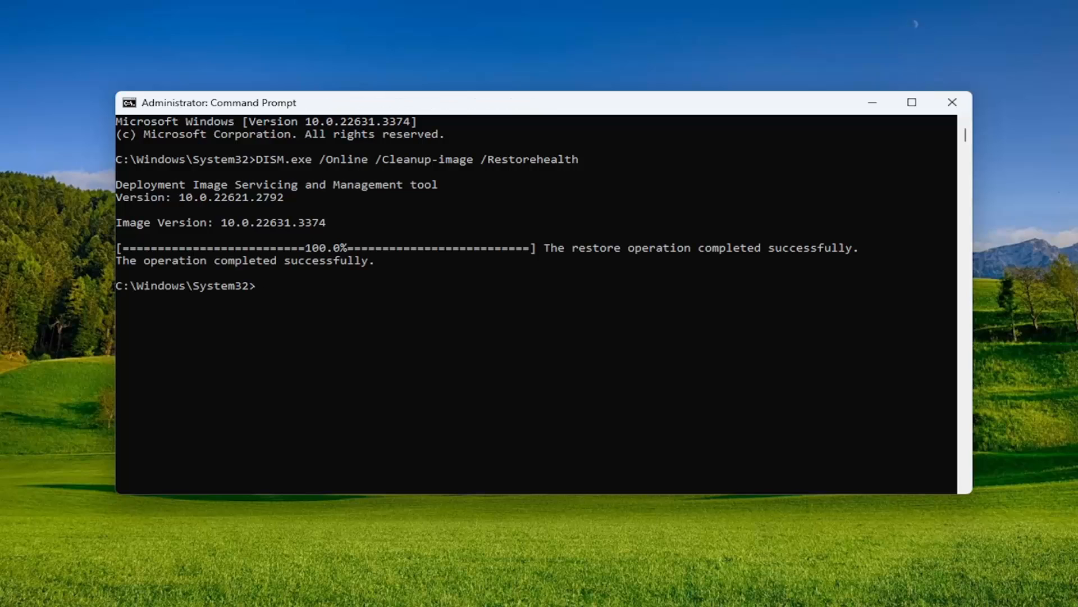
mouse_move(427, 146)
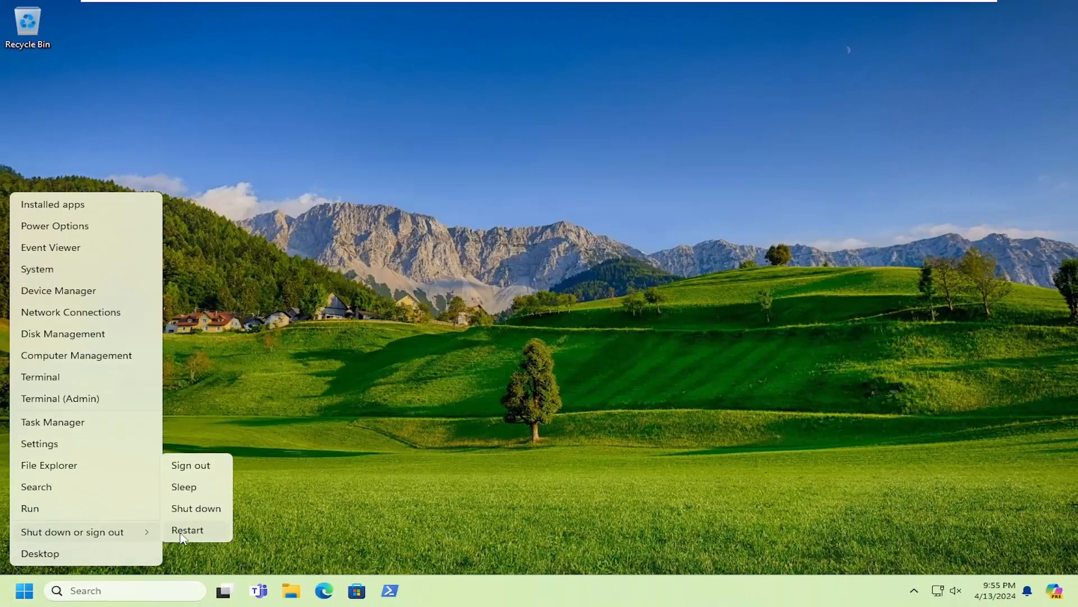
- Choose Restart from the Shut down or sign out menu
left_click(188, 529)
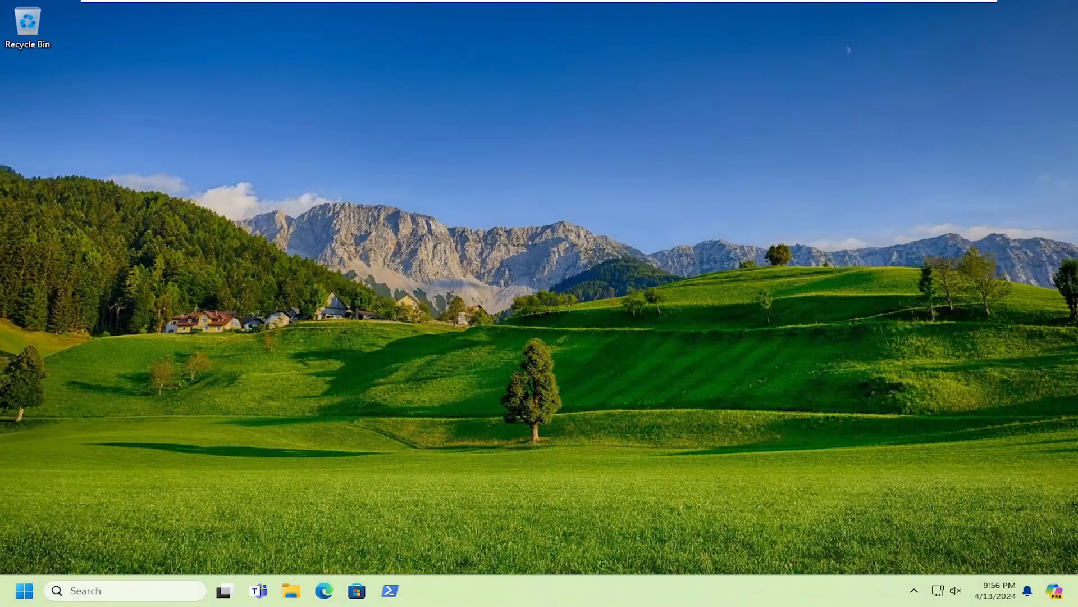
mouse_move(704, 366)
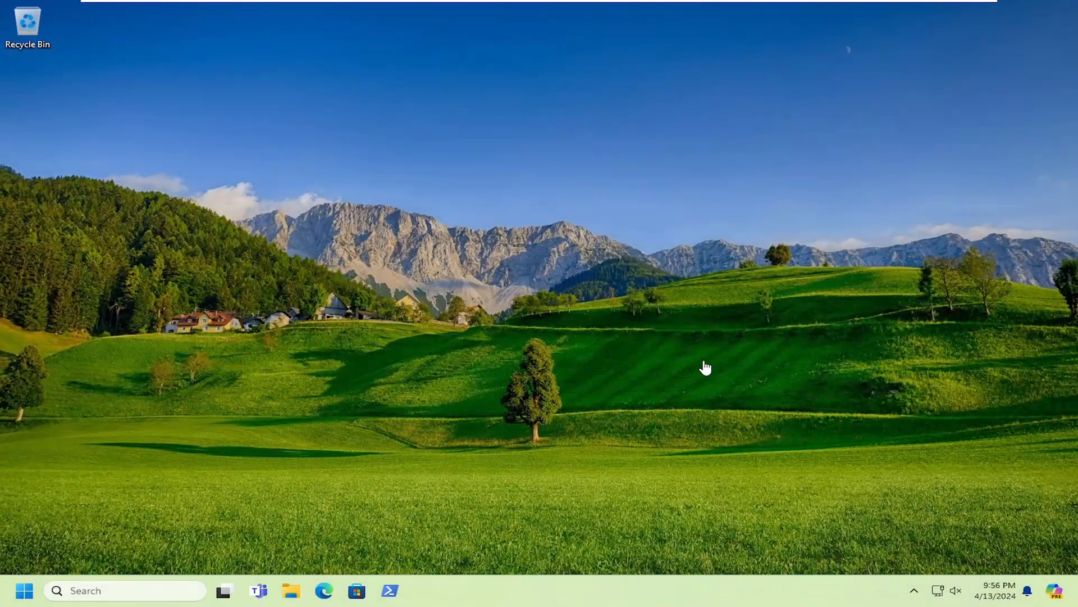